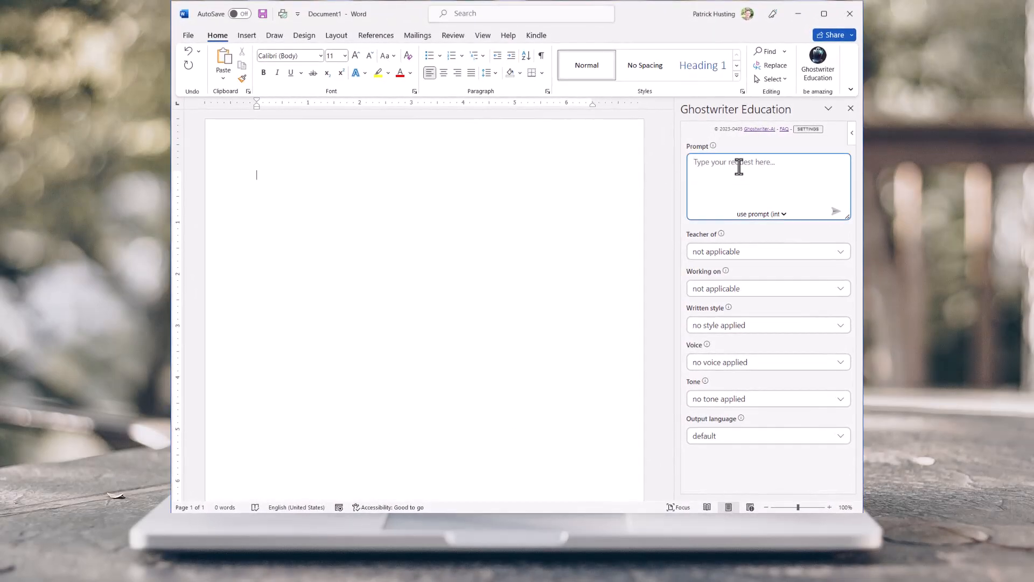
Enter the Ghostwriter prompt 'write a biology over of a frog.'.
type("write a biology over of a frog.")
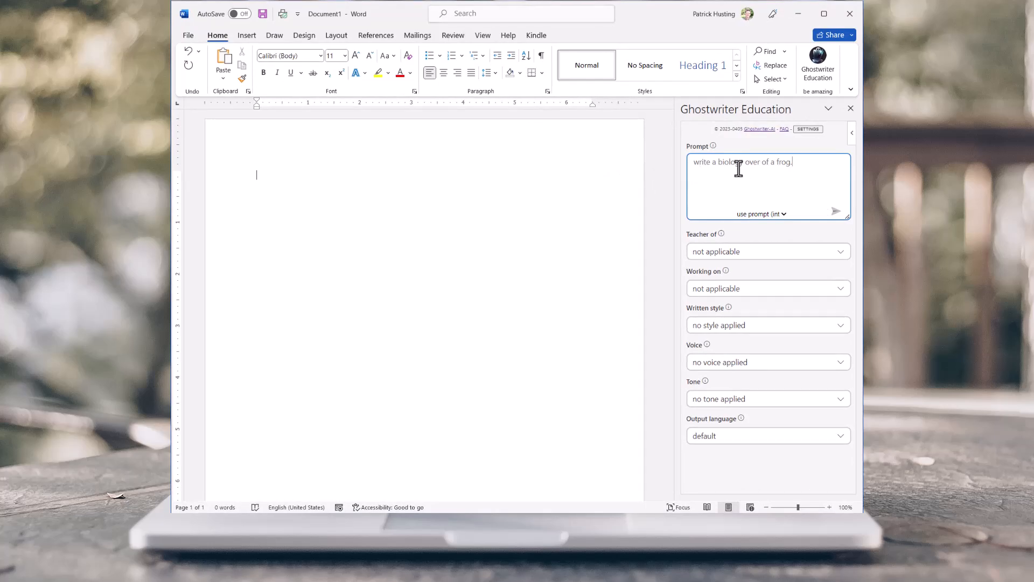
Set the Ghostwriter 'Teacher of' subject to Biology.
left_click(768, 251)
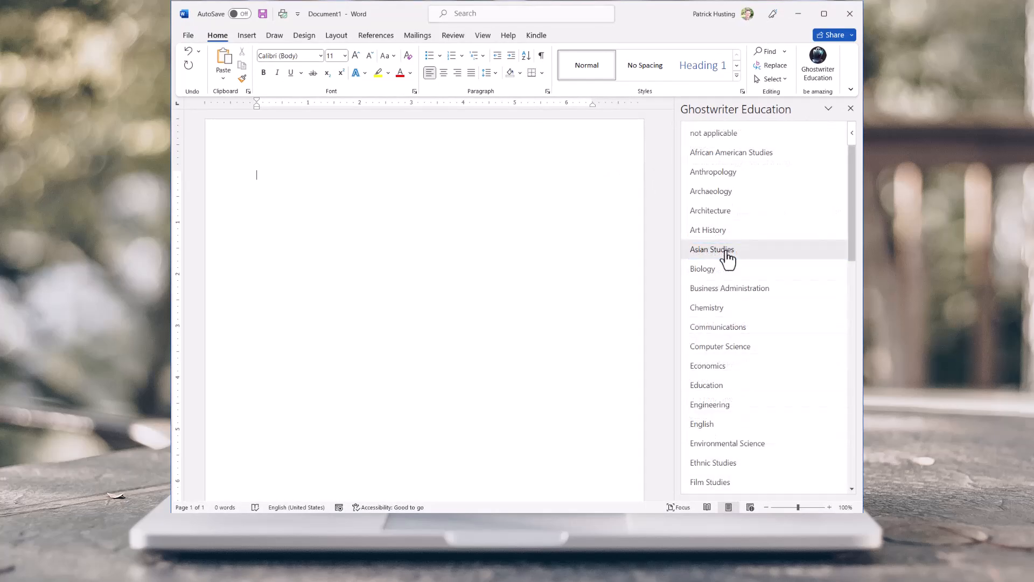
left_click(703, 268)
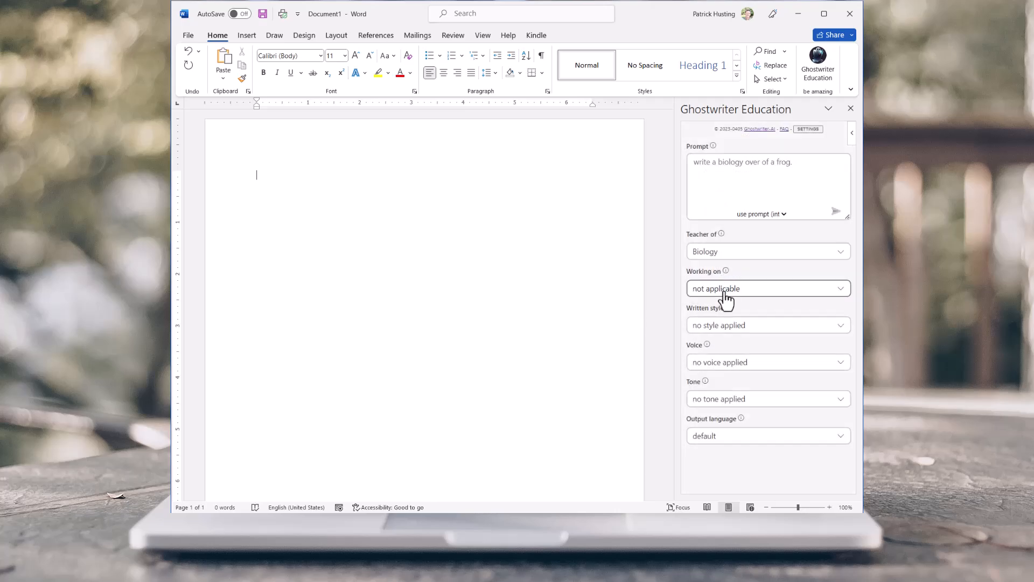
left_click(768, 289)
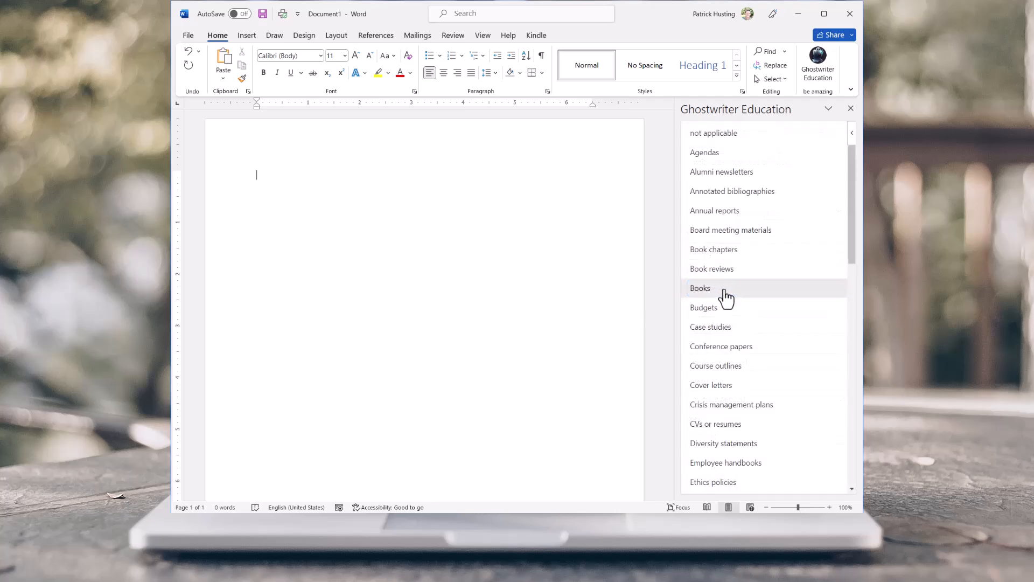
mouse_move(722, 356)
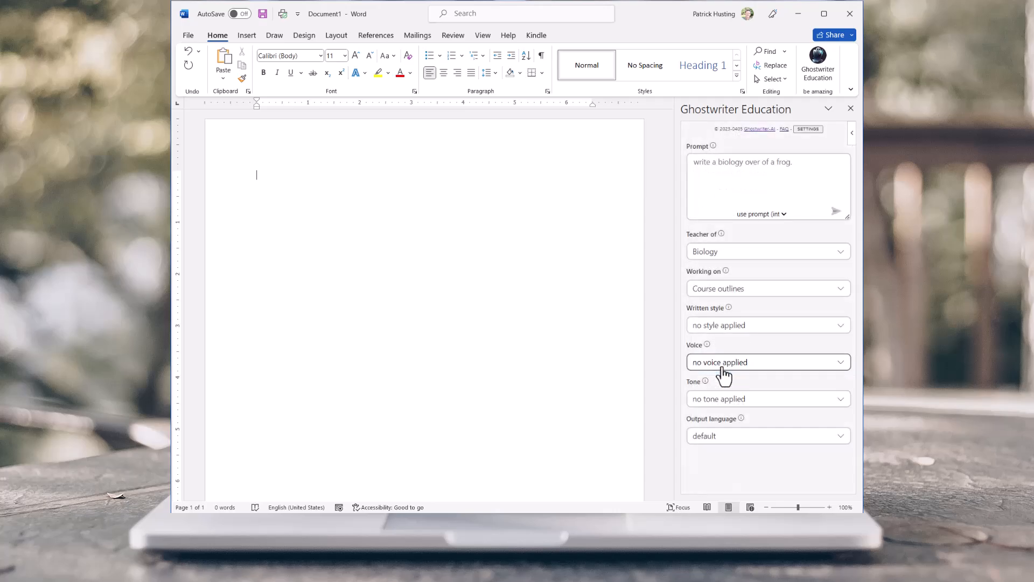
Set Ghostwriter to Course outlines with an Instructive written style and Objective voice.
left_click(768, 325)
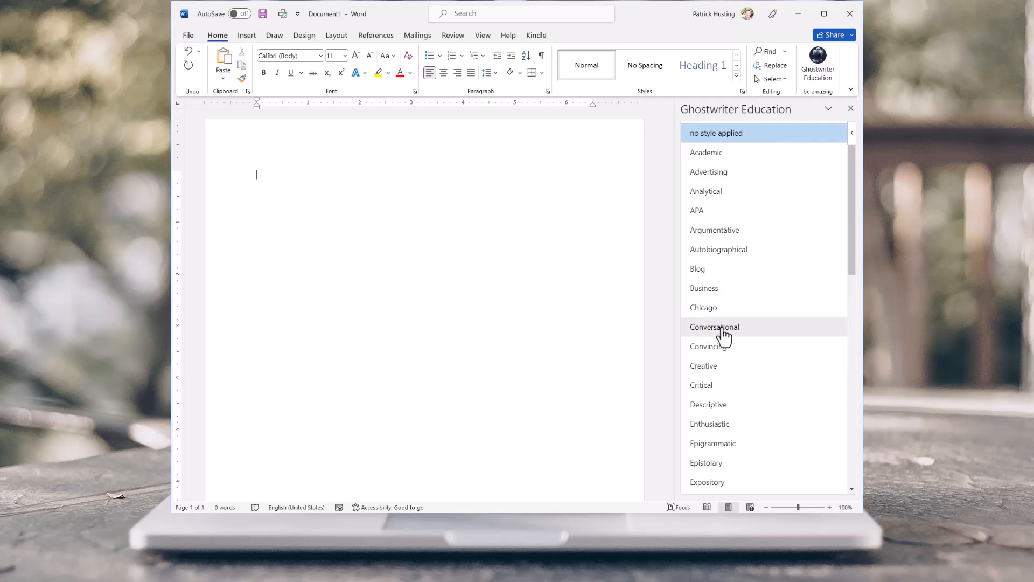
scroll("down", 3)
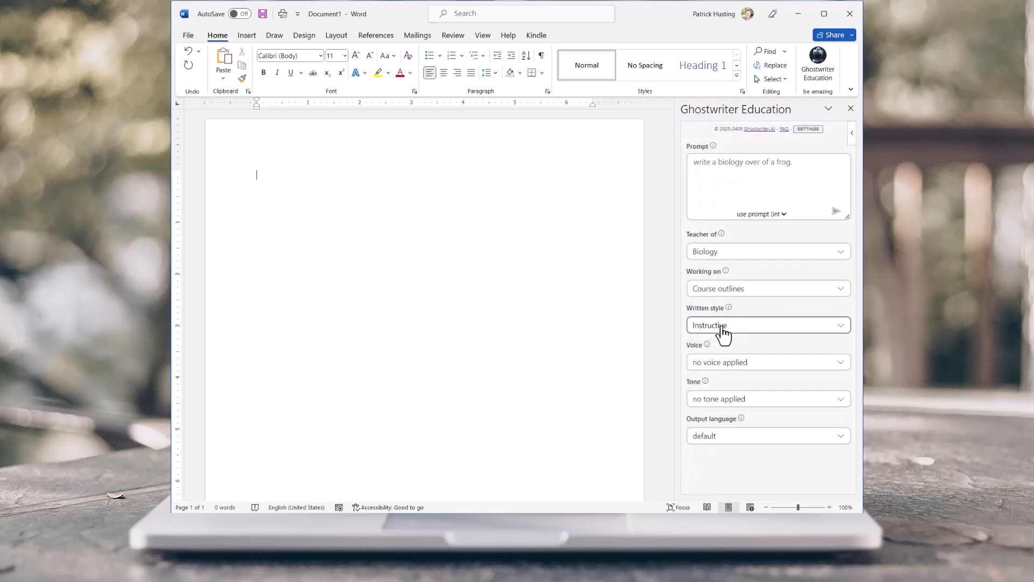
left_click(768, 362)
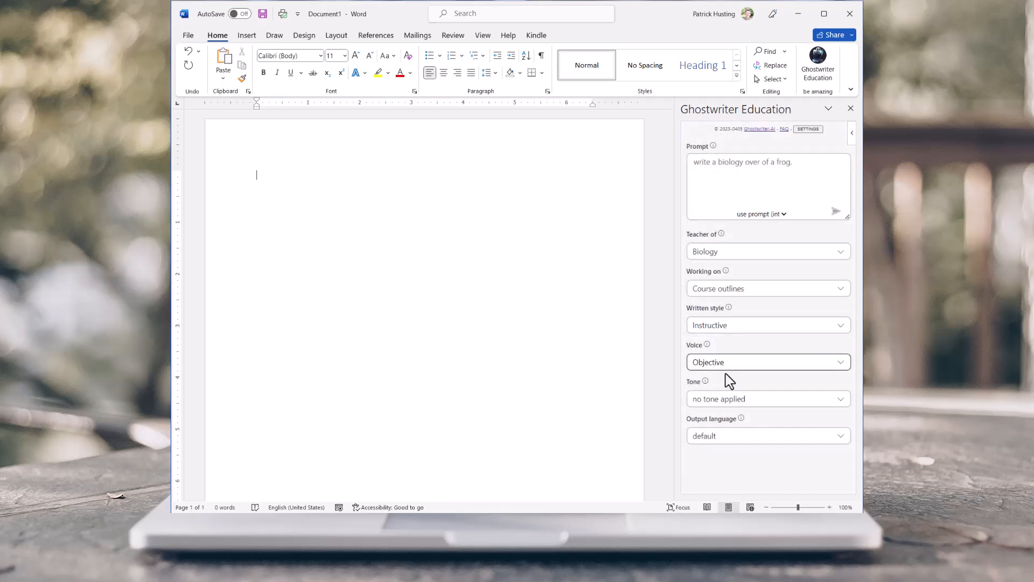
left_click(768, 399)
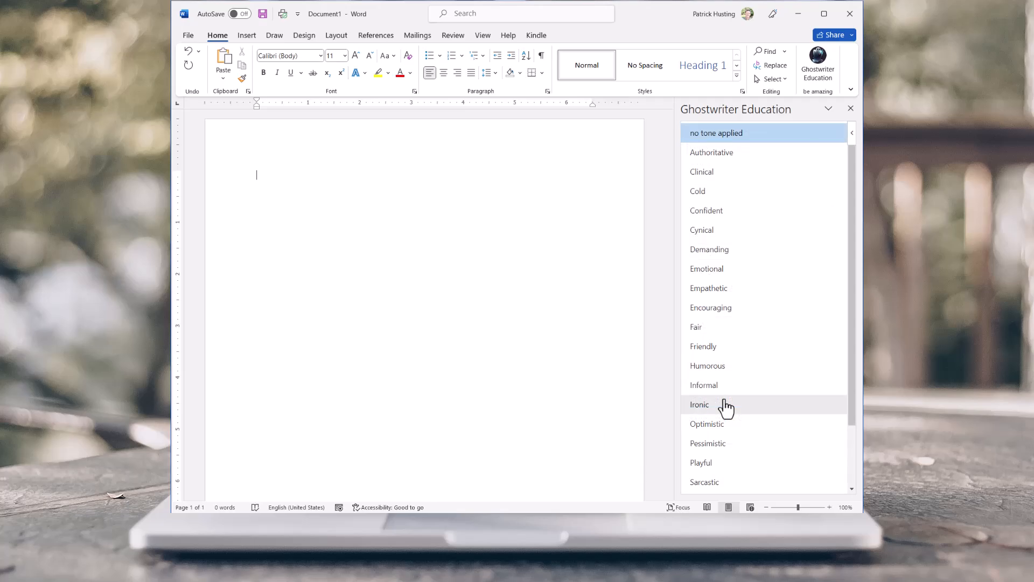
mouse_move(726, 394)
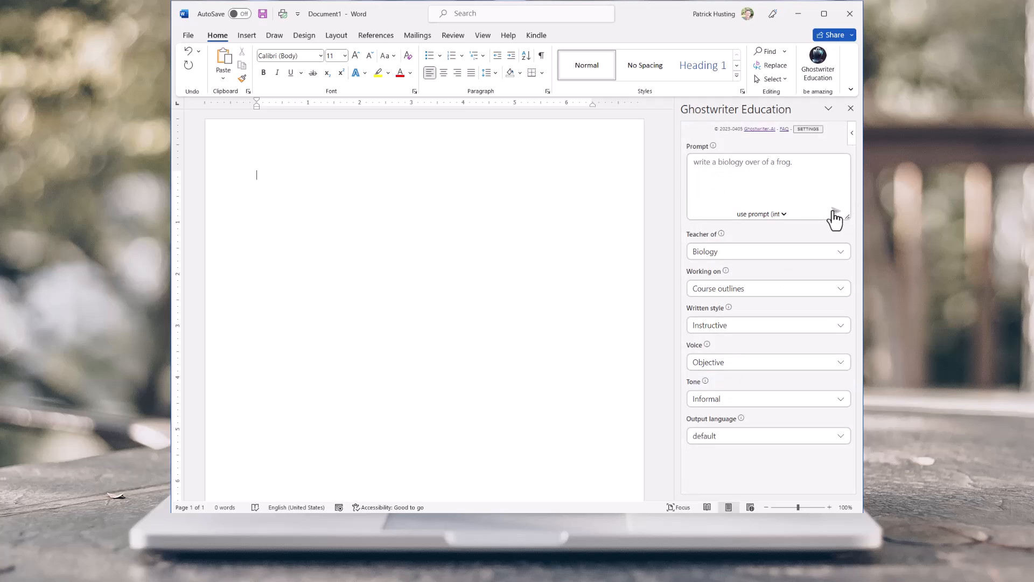
Choose the Informal tone and submit the prompt to generate the frog overview.
left_click(834, 215)
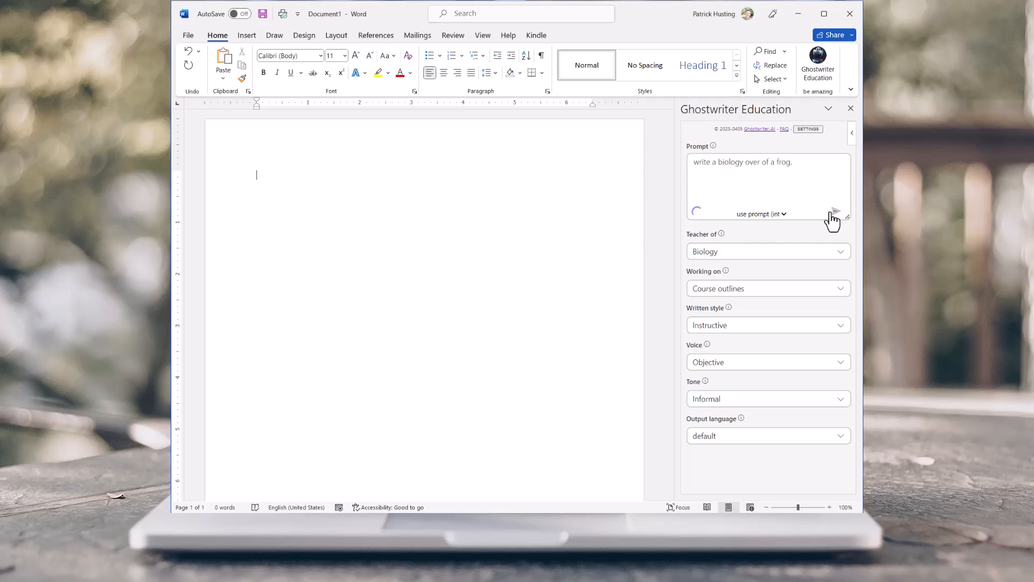
left_click(833, 213)
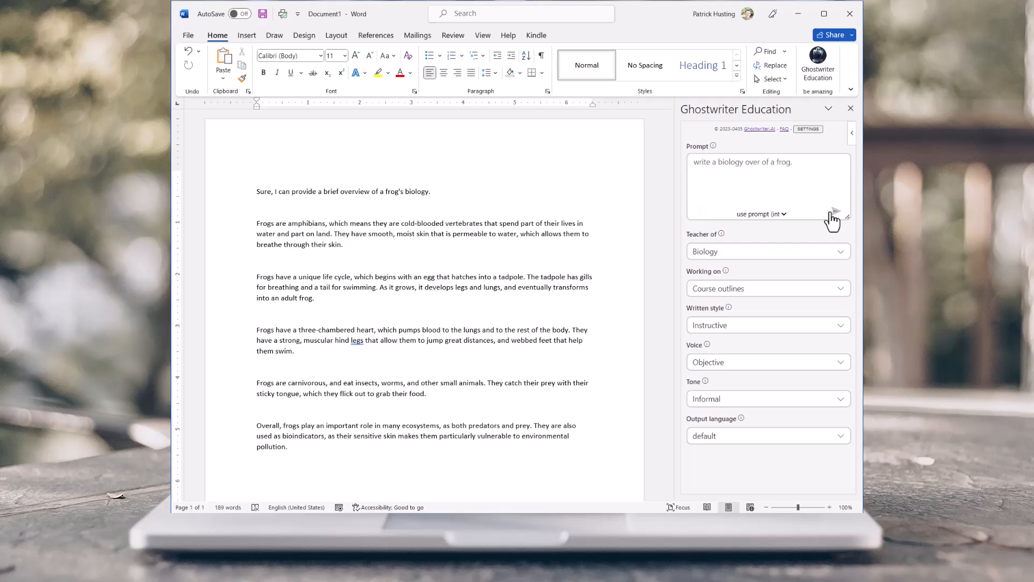